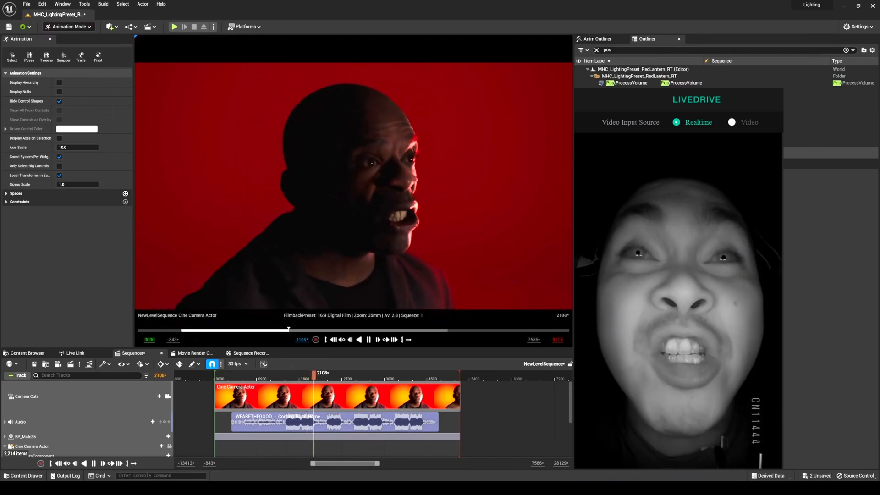
pyautogui.click(368, 340)
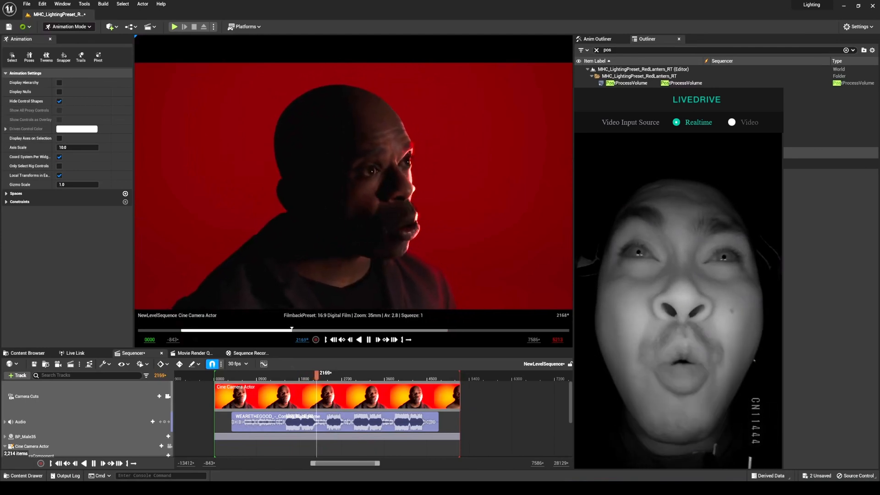